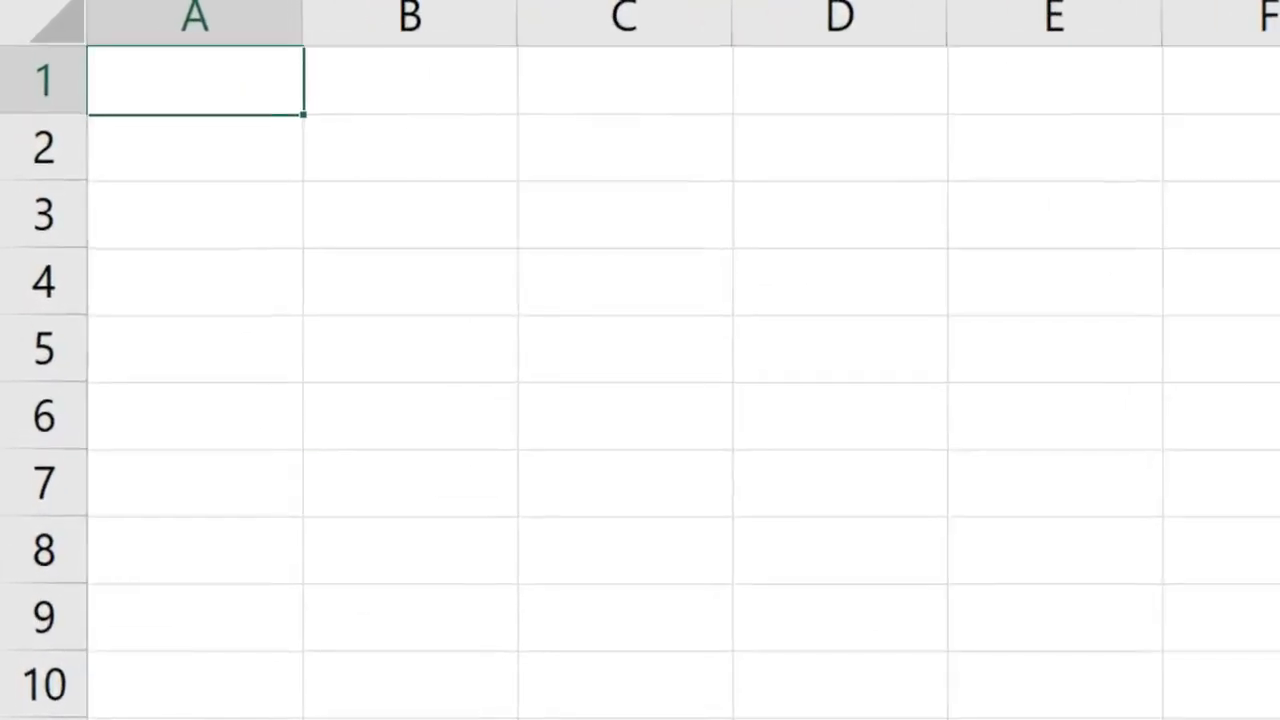
Enter the text 'E = mc2' into cell B2
left_click(470, 164)
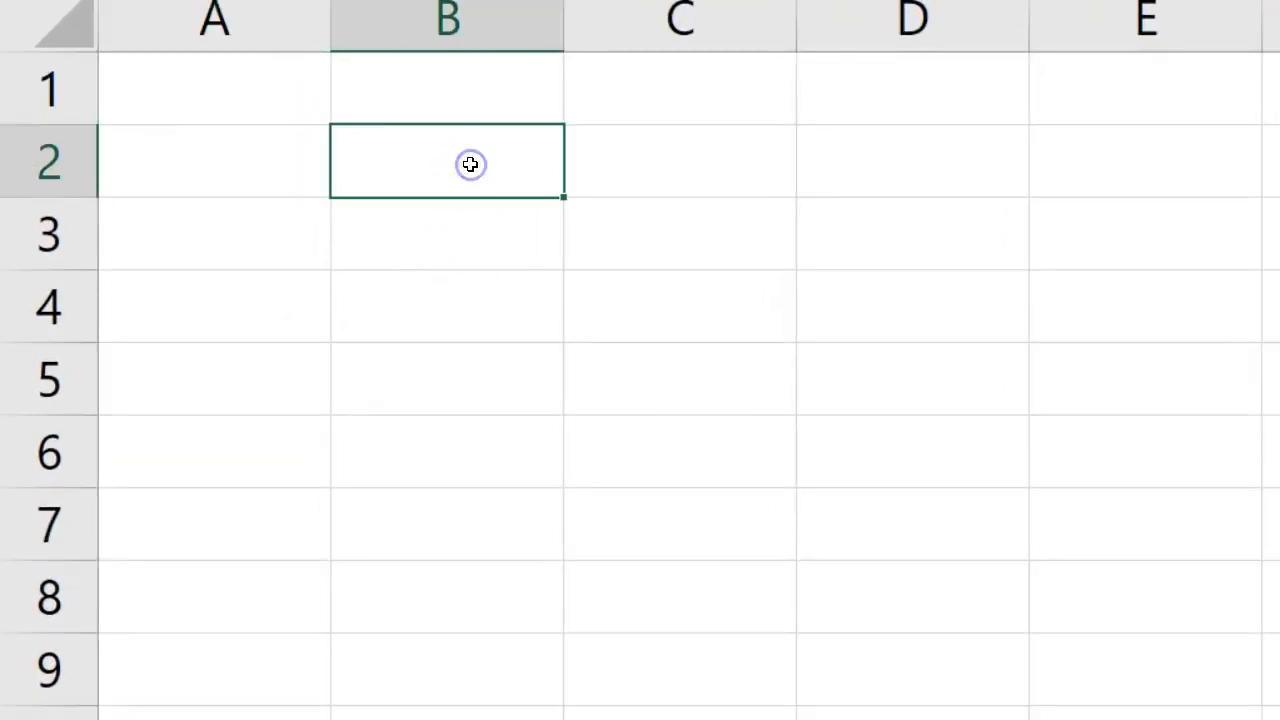
type("E = mc2")
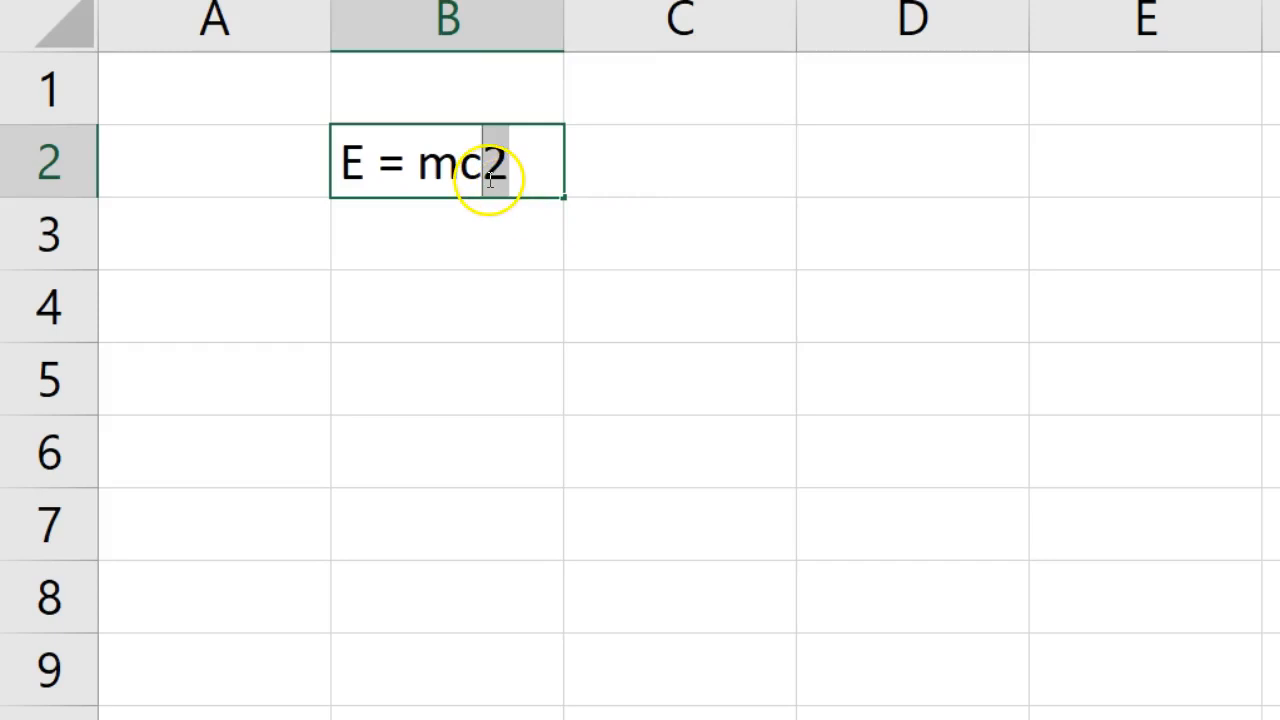
Format the selected 2 as superscript via the Format Cells font settings
right_click(490, 165)
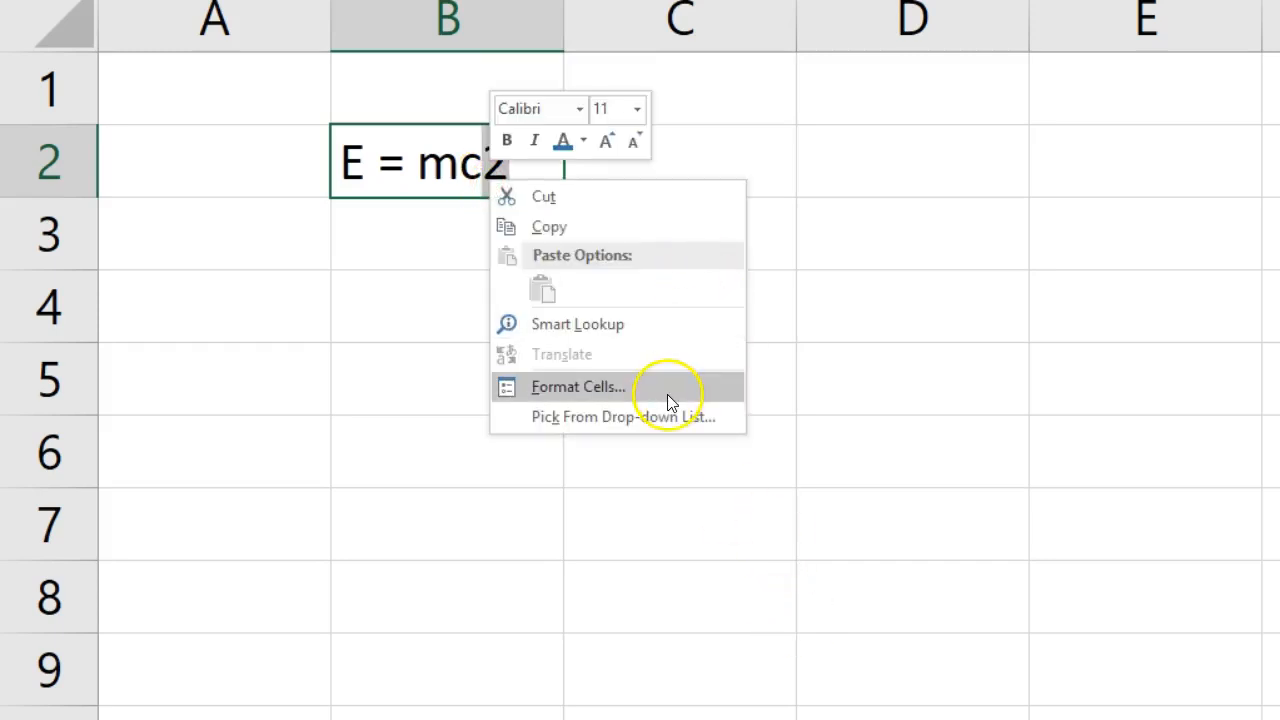
left_click(577, 386)
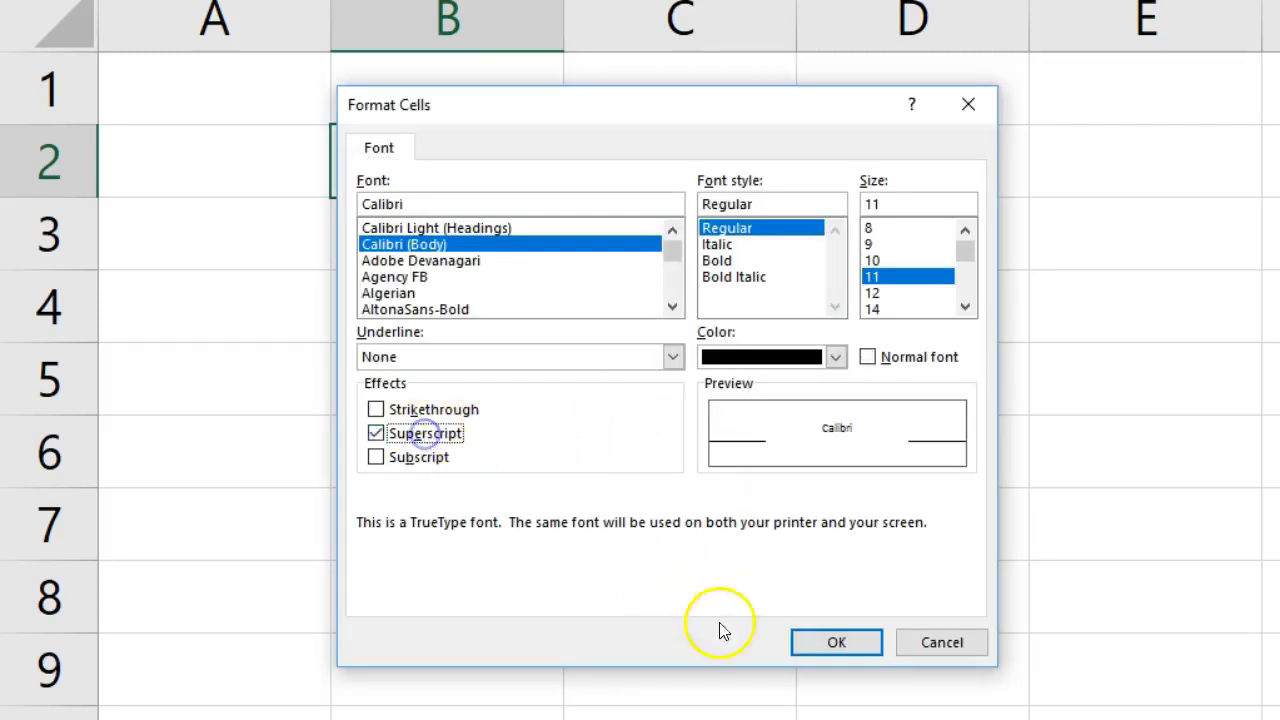
left_click(836, 642)
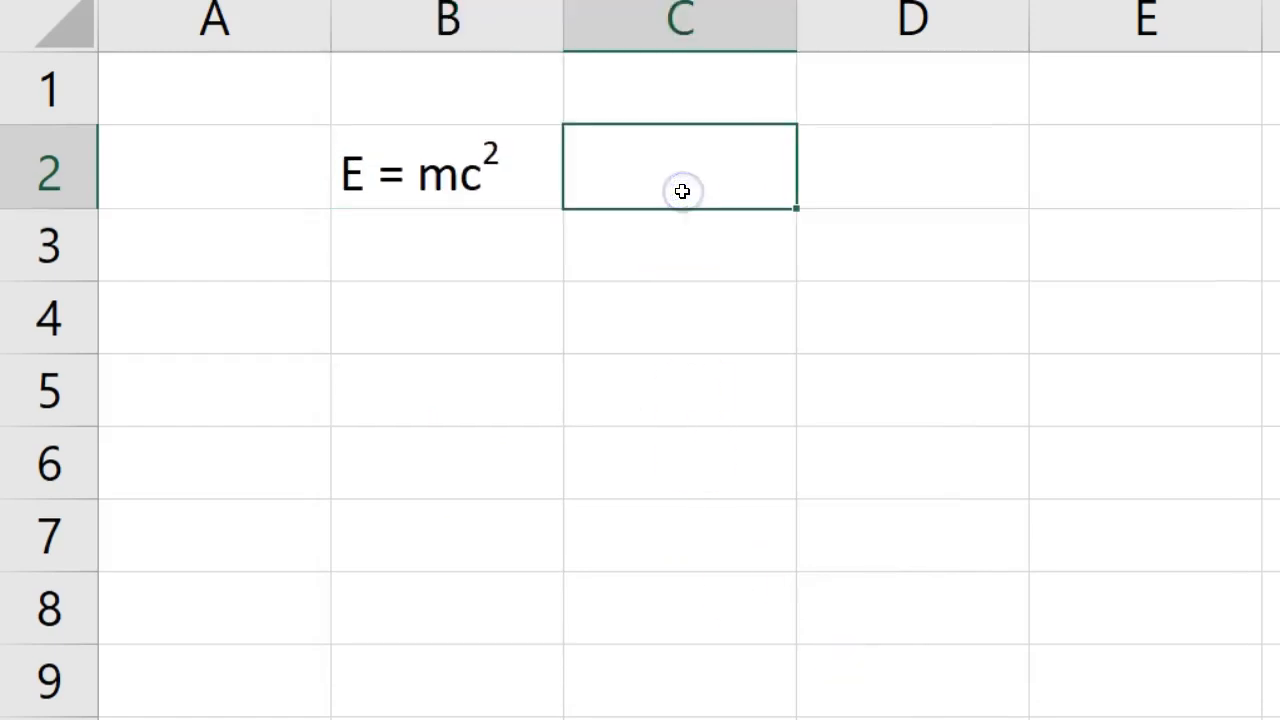
mouse_move(490, 180)
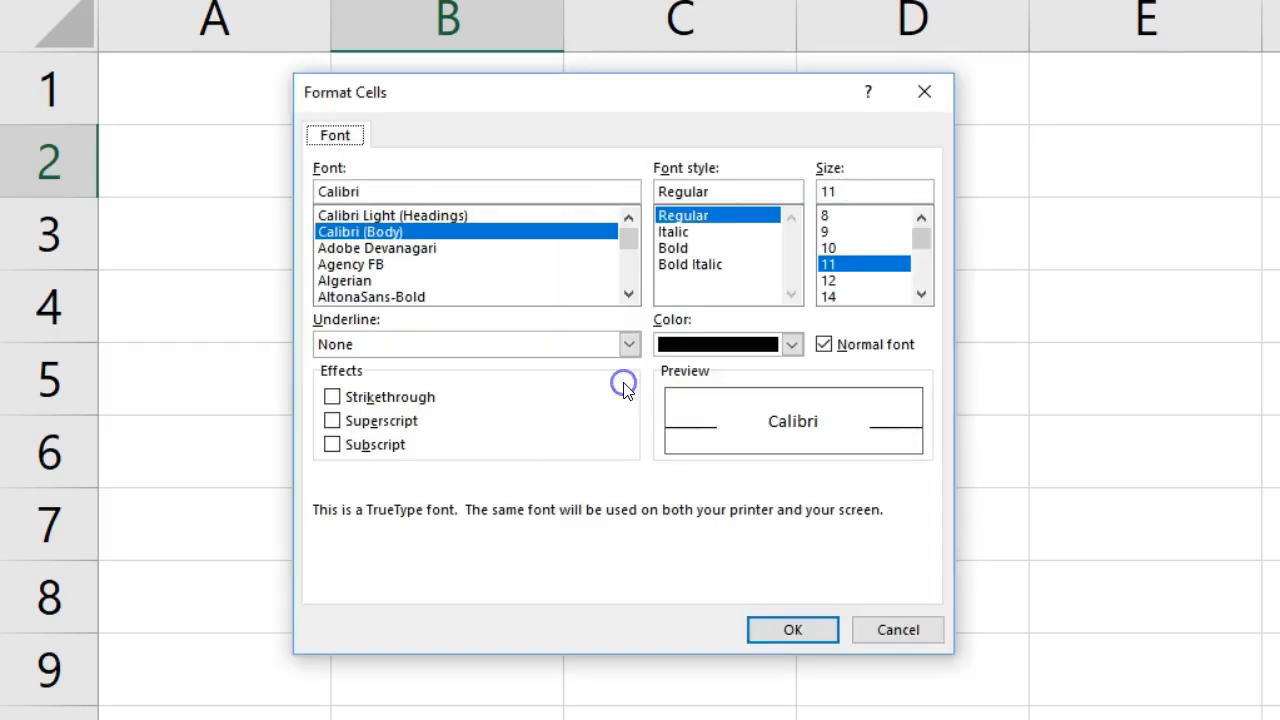
Tick Superscript for the 2 in the Format Cells dialog and confirm
left_click(332, 420)
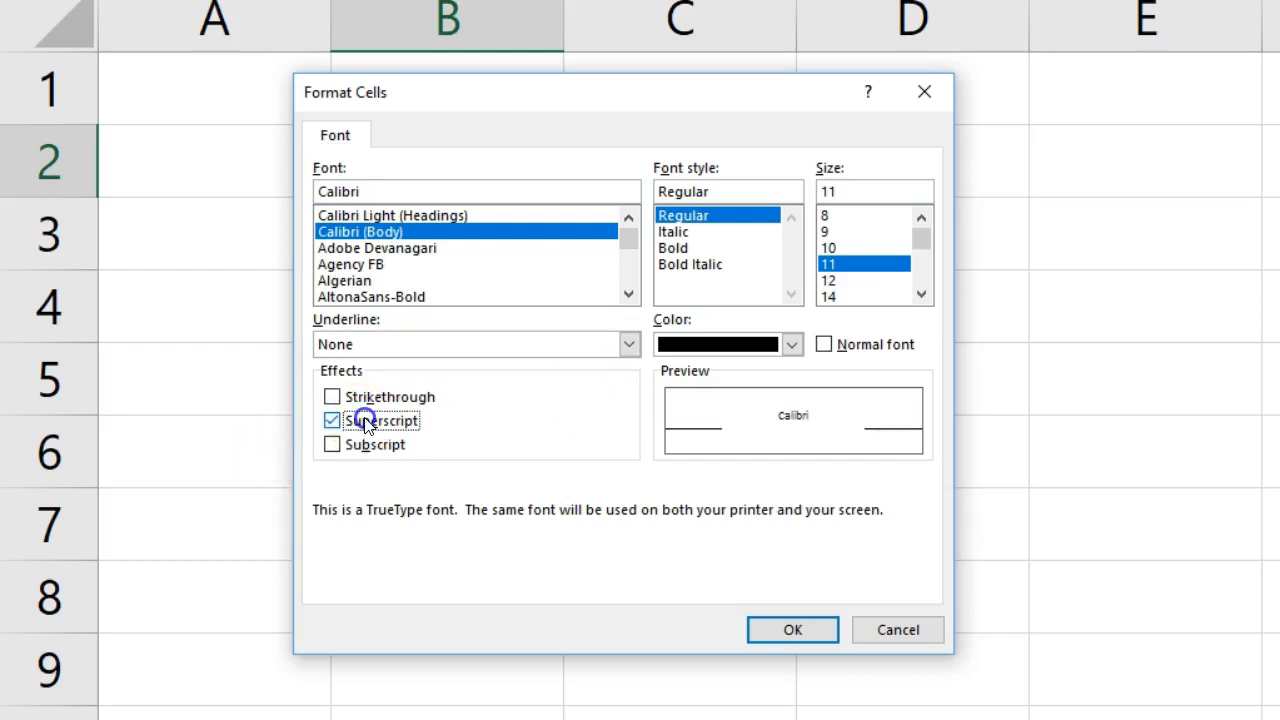
left_click(792, 629)
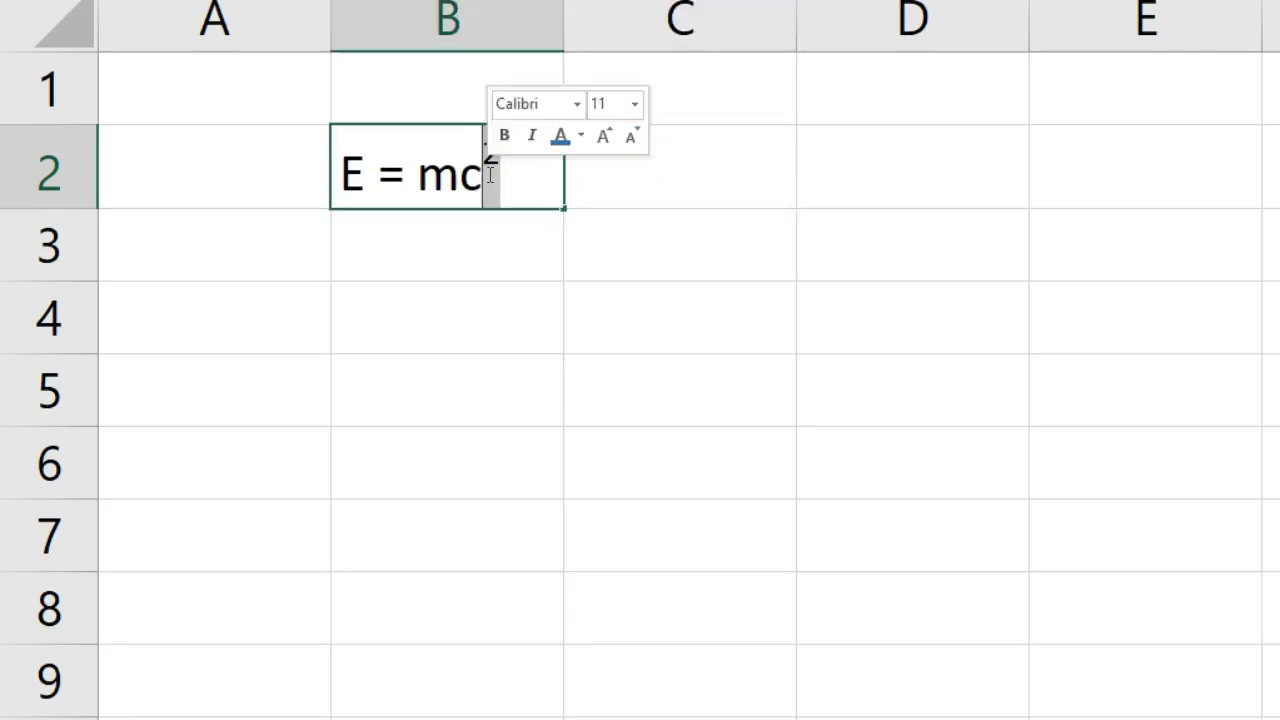
Switch the 2 in 'E = mc2' from superscript to subscript via Format Cells
right_click(440, 175)
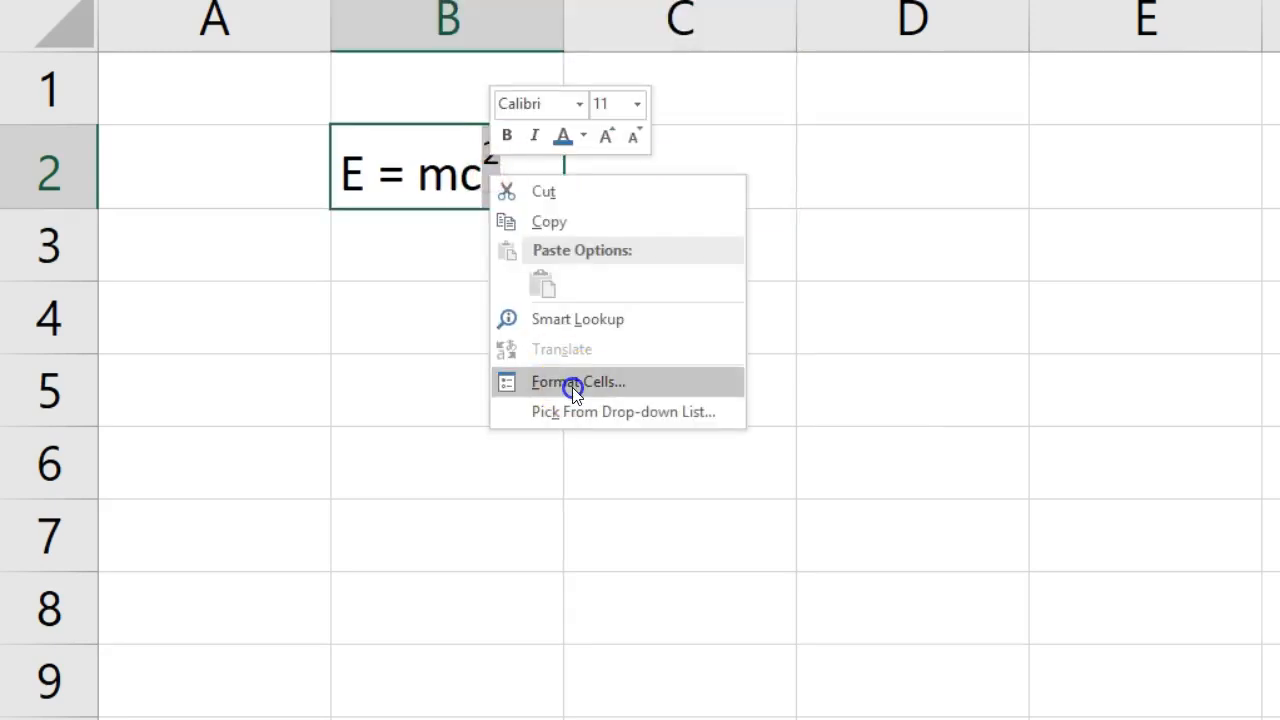
left_click(576, 381)
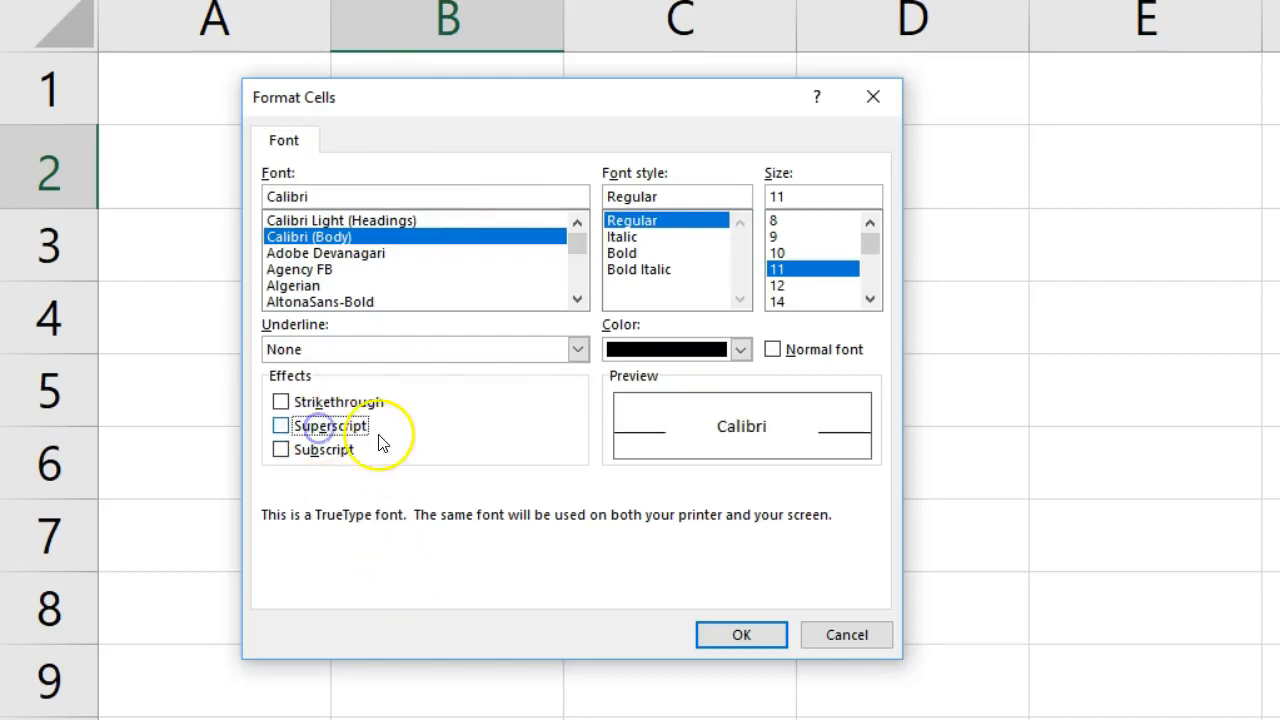
left_click(281, 449)
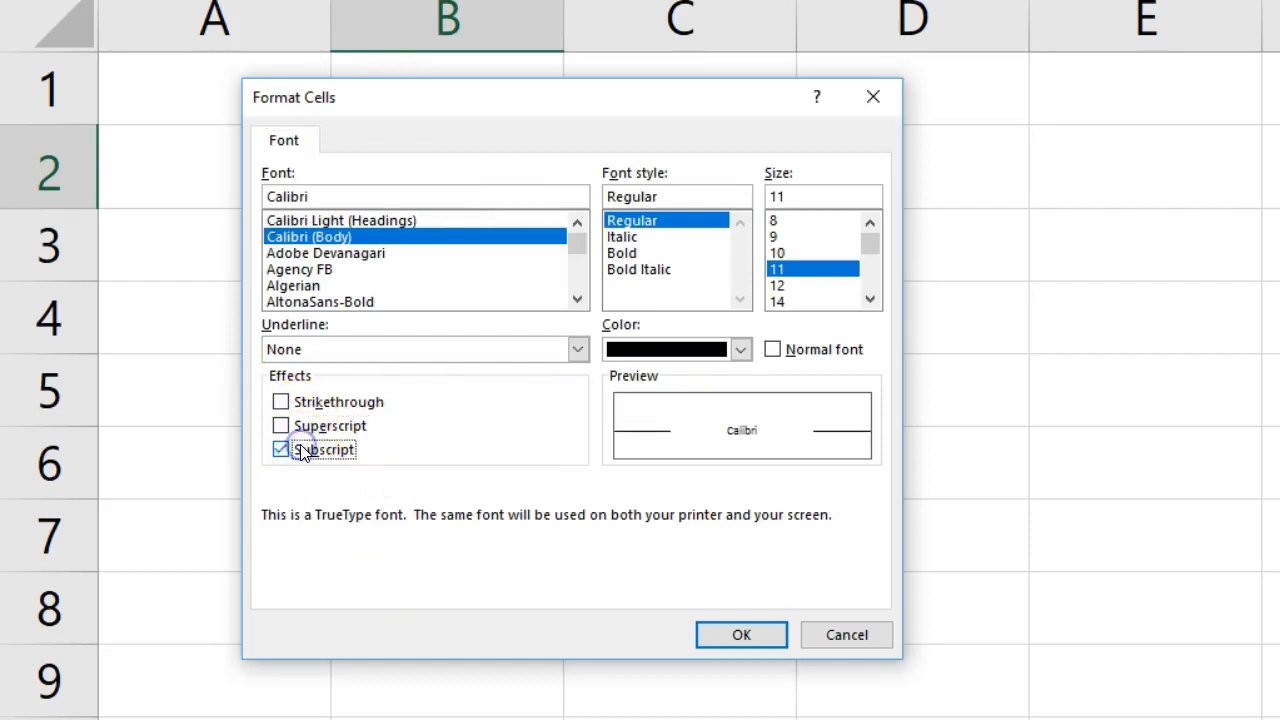
left_click(741, 634)
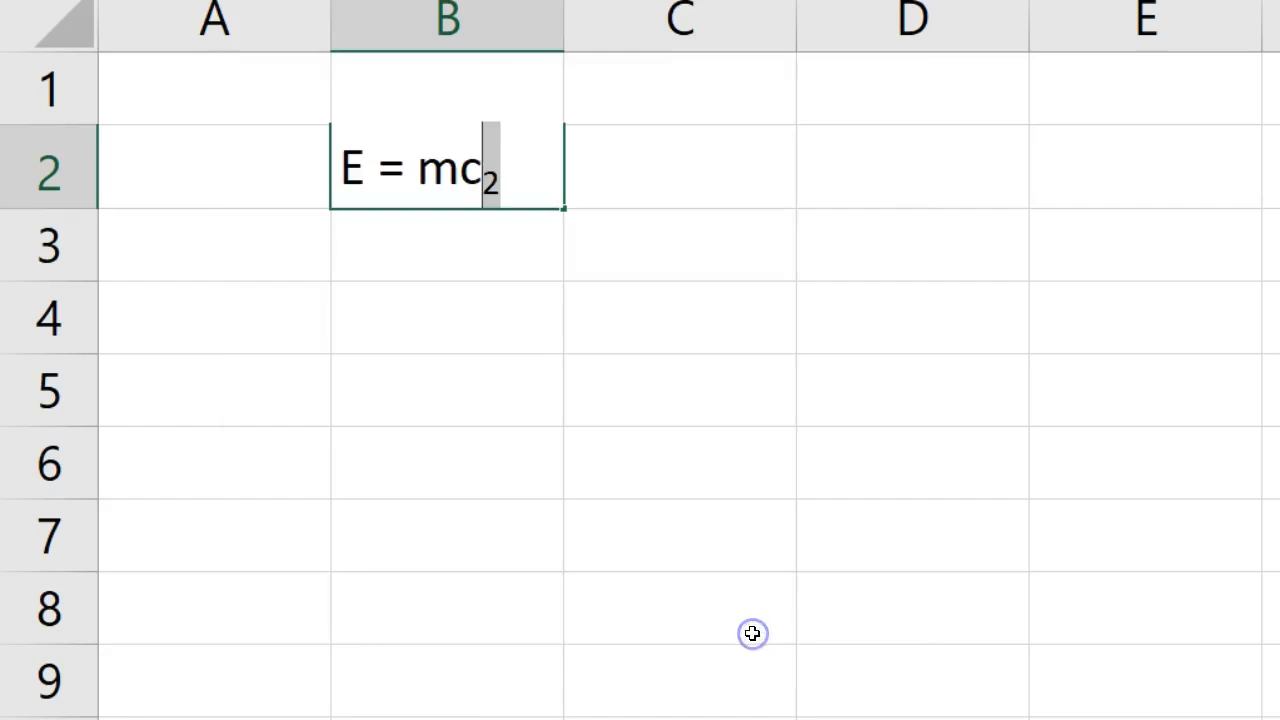
Commit the entry in B2 so it displays E = mc₂ with the subscript 2
left_click(680, 248)
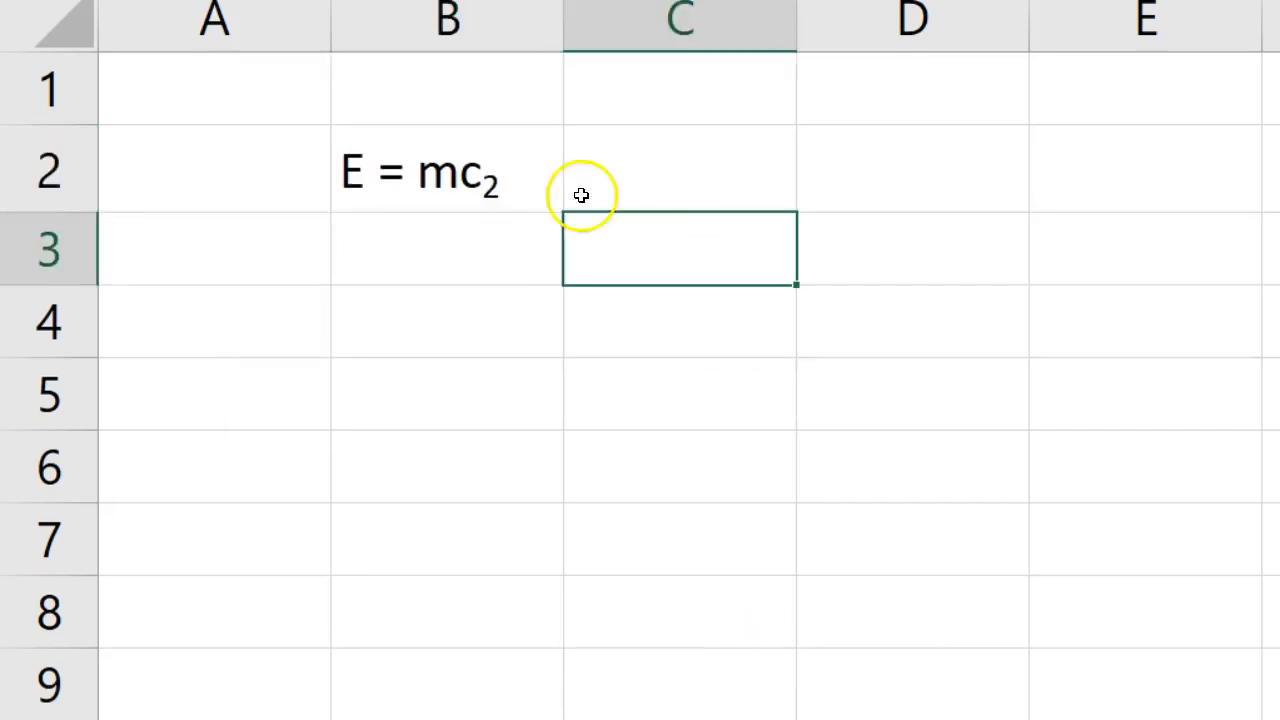
left_click(447, 169)
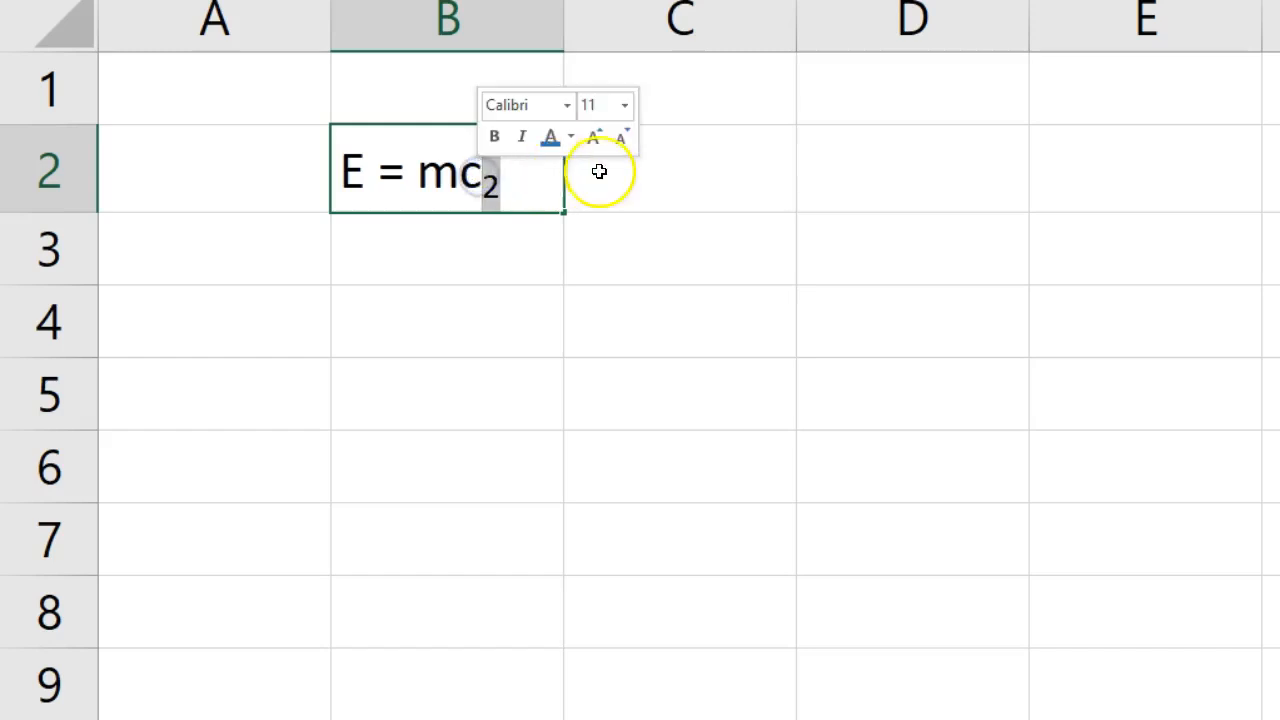
left_click(680, 170)
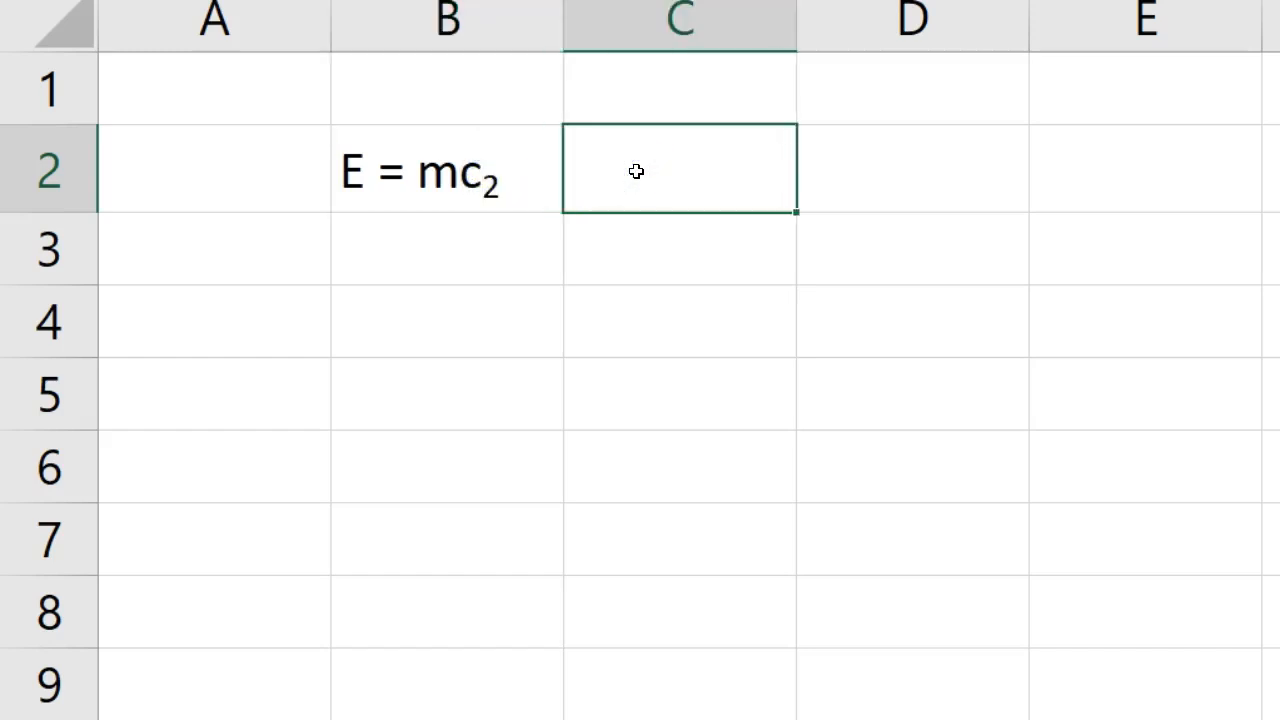